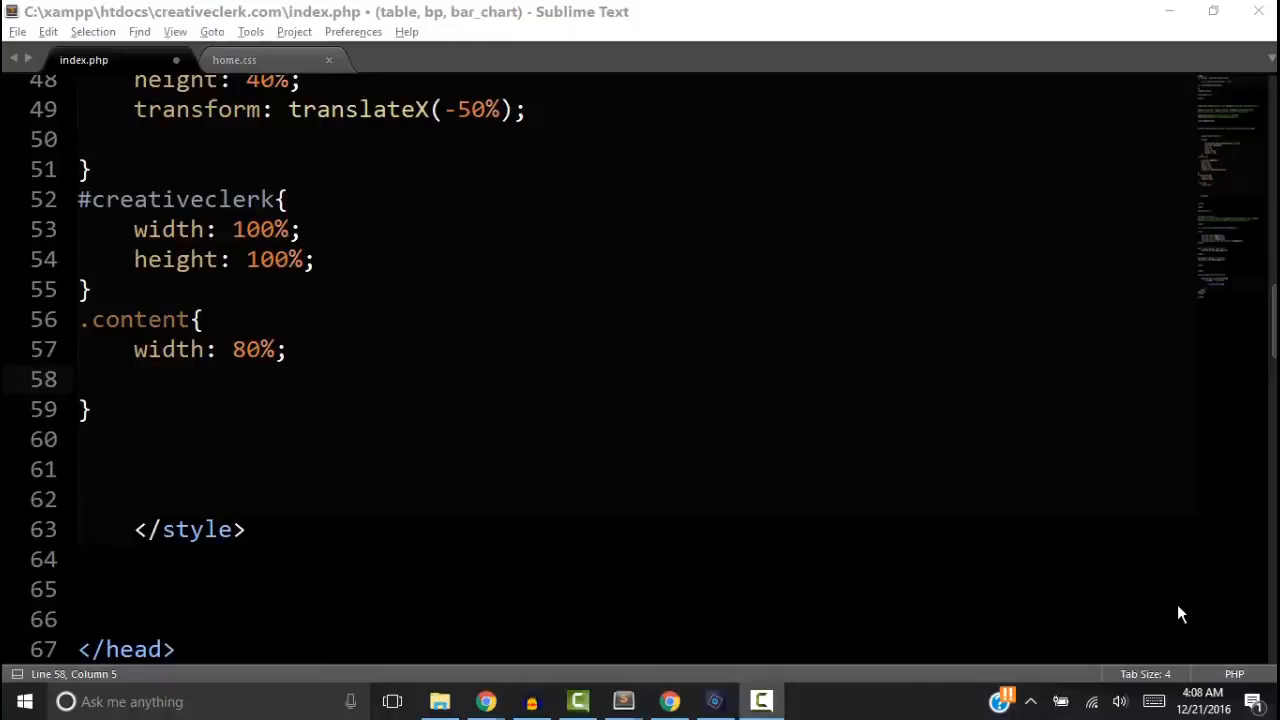
Step: Start recording a macro from the Tools menu on the empty line in the .content rule
{"action": "left_click", "coordinate": [250, 31]}
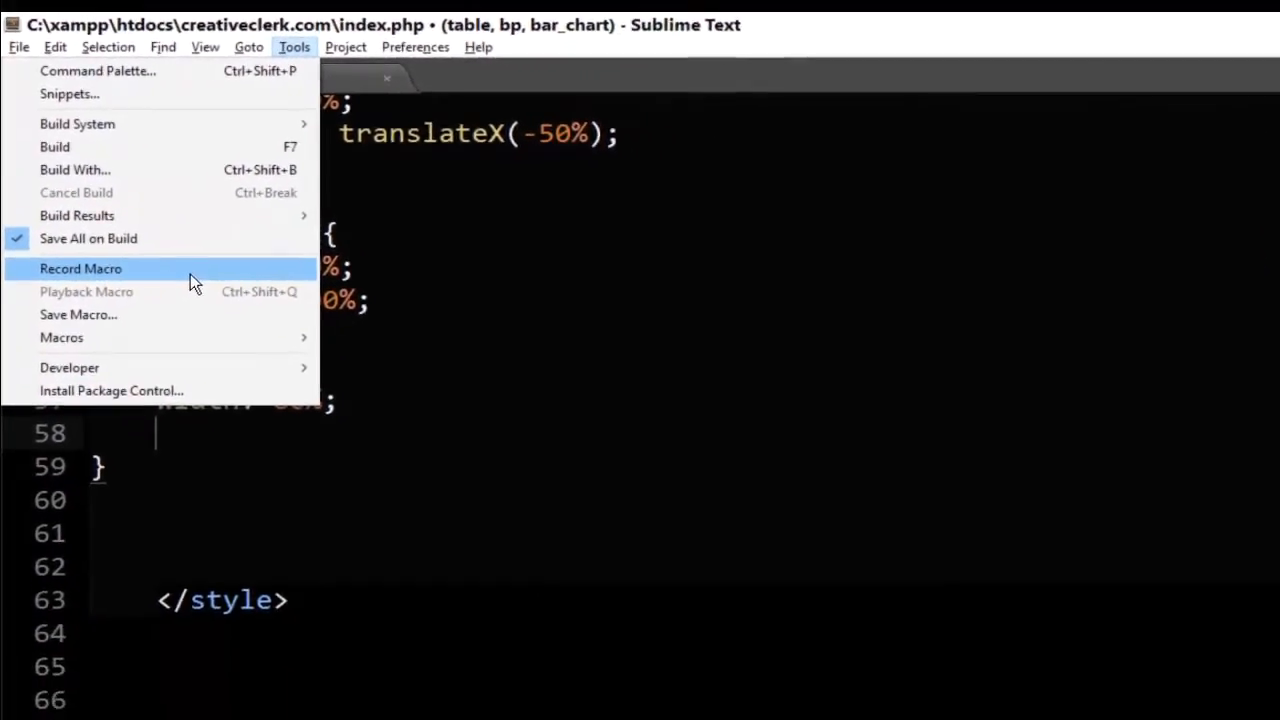
{"action": "left_click", "coordinate": [80, 268]}
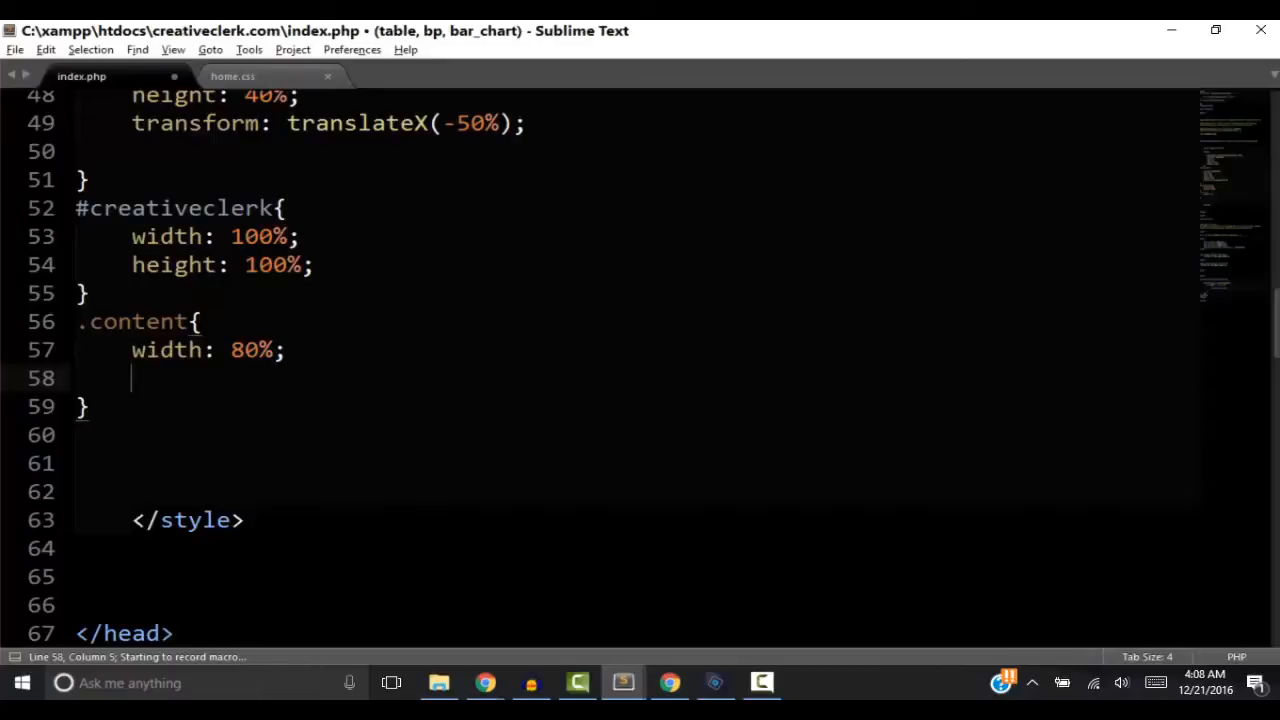
Step: Record typing border: solid 2px #f00; on line 58, then stop the recording
{"action": "type", "text": "border"}
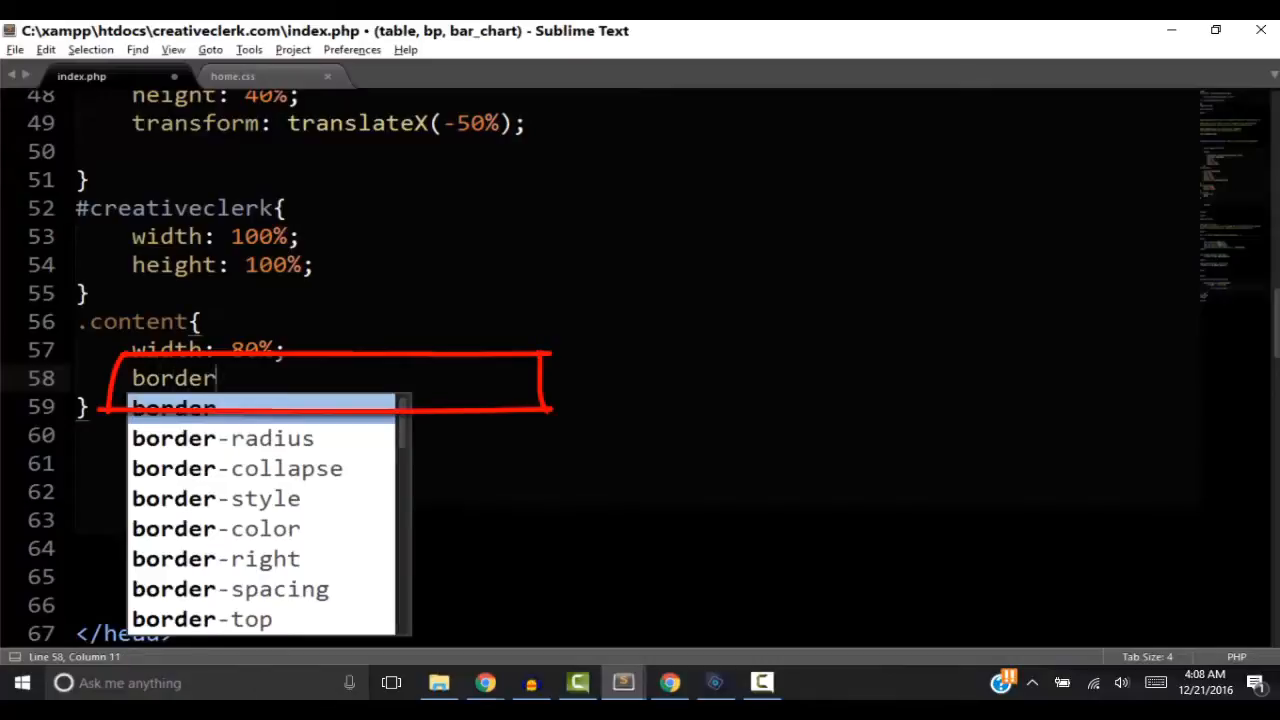
{"action": "type", "text": ": solid;"}
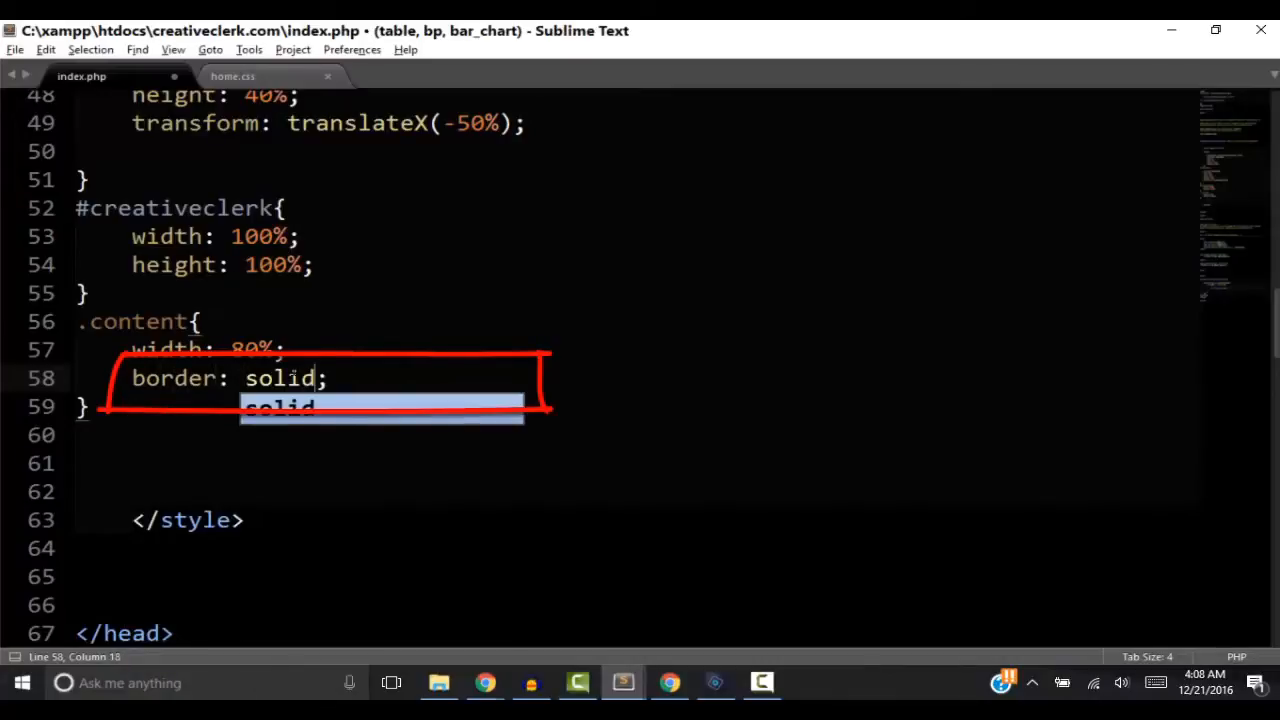
{"action": "type", "text": "2px"}
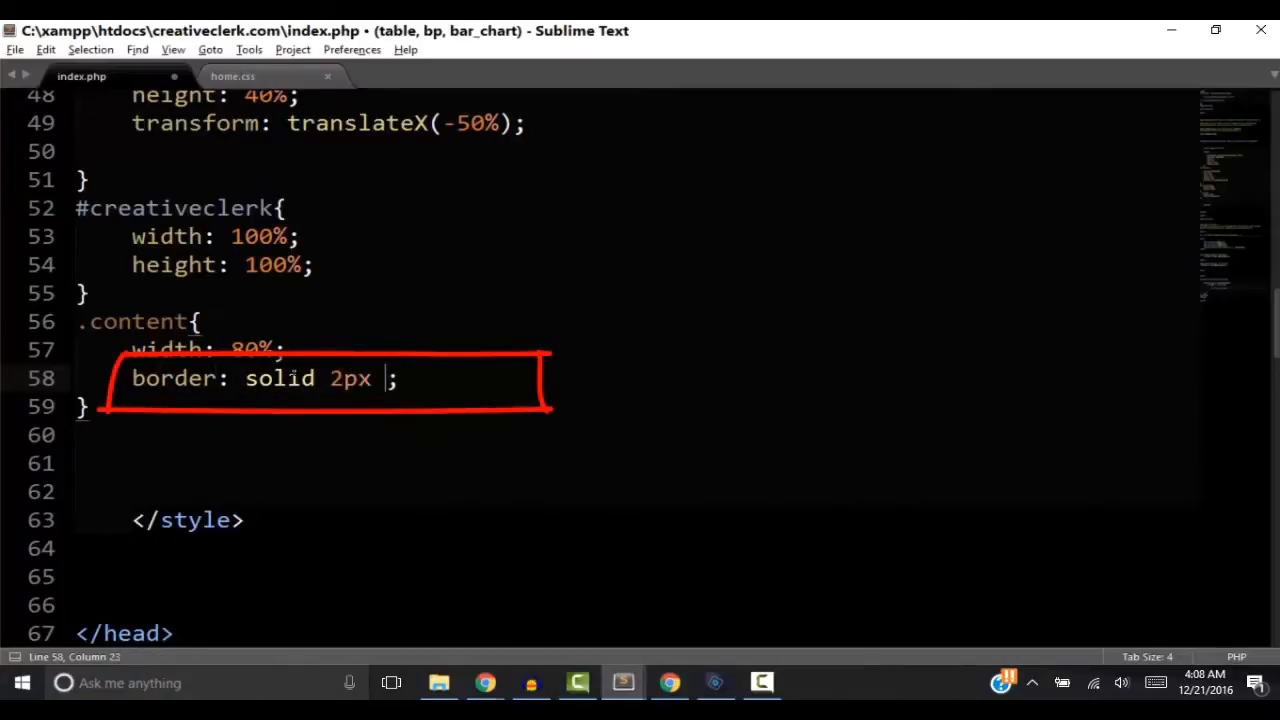
{"action": "type", "text": "#f00"}
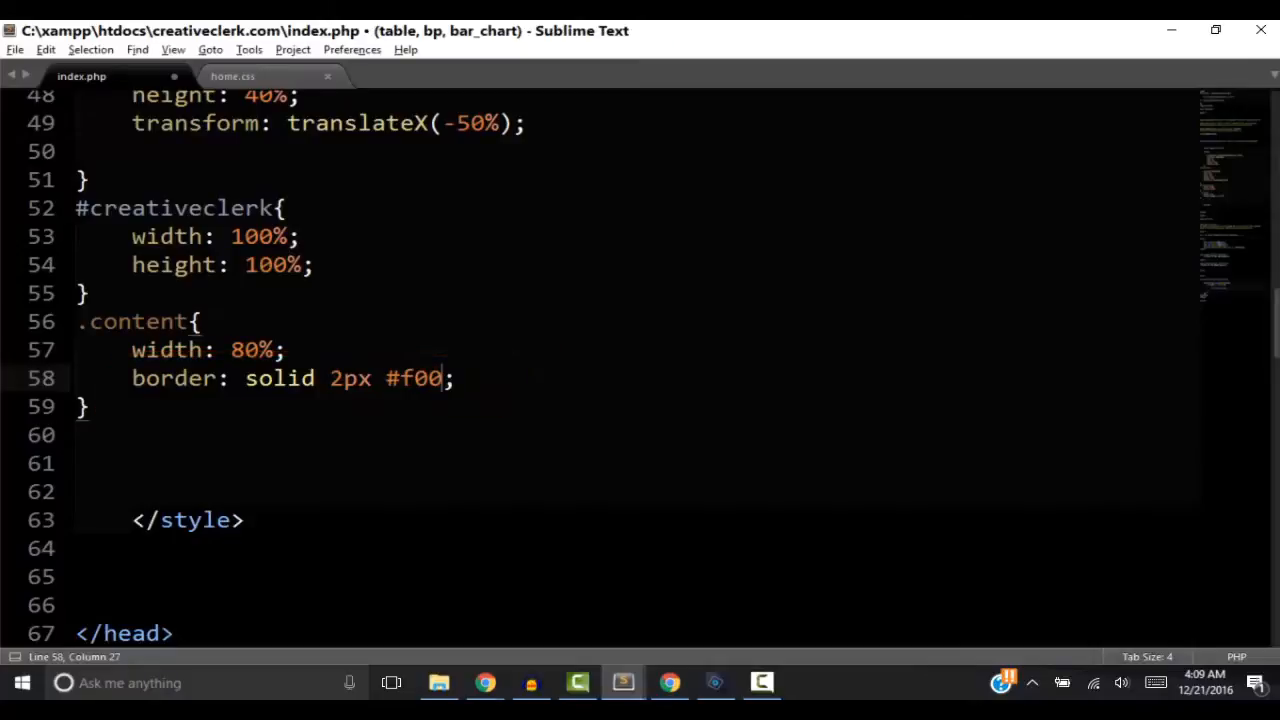
{"action": "left_click", "coordinate": [248, 49]}
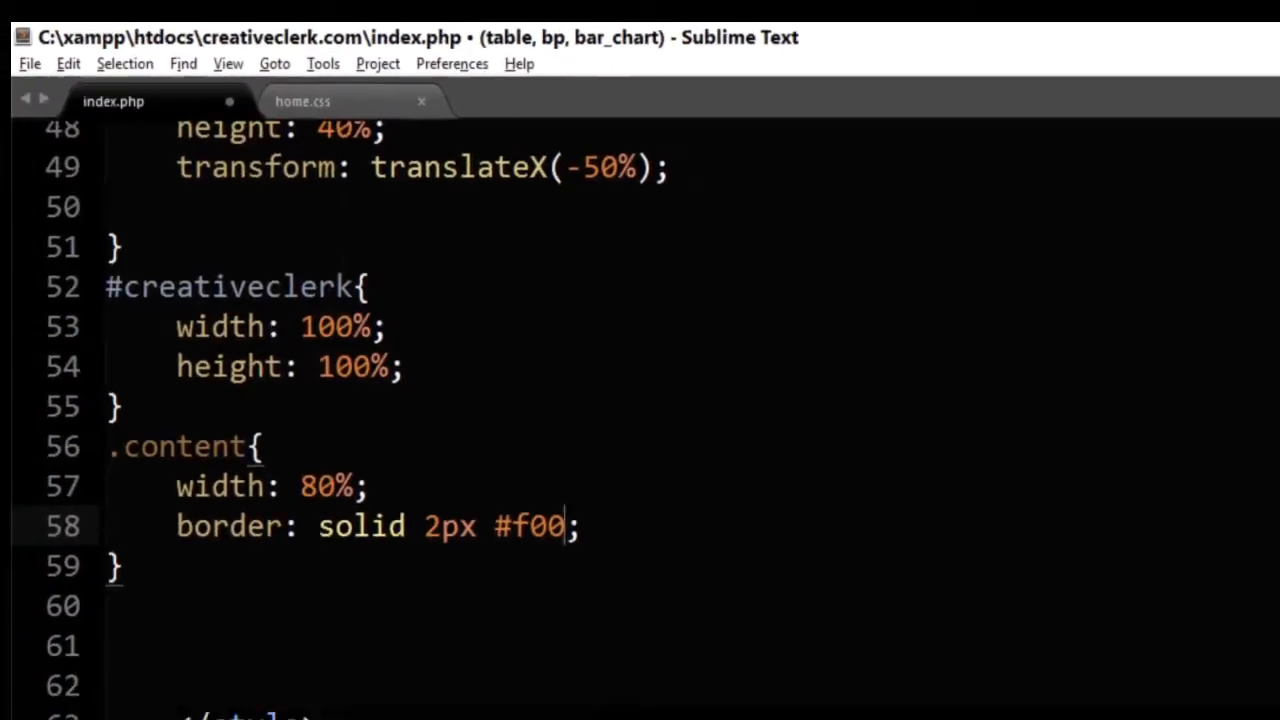
Step: Save the recorded macro as border in the User packages folder
{"action": "left_click", "coordinate": [322, 63]}
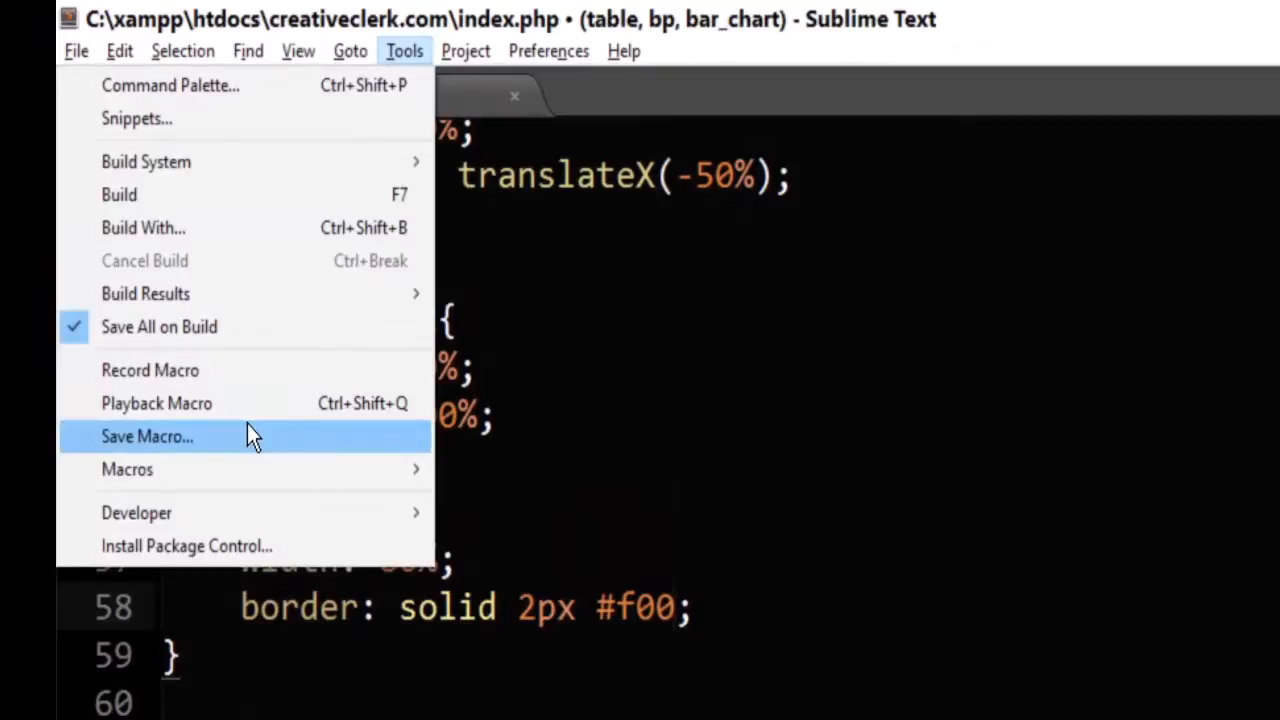
{"action": "left_click", "coordinate": [147, 436]}
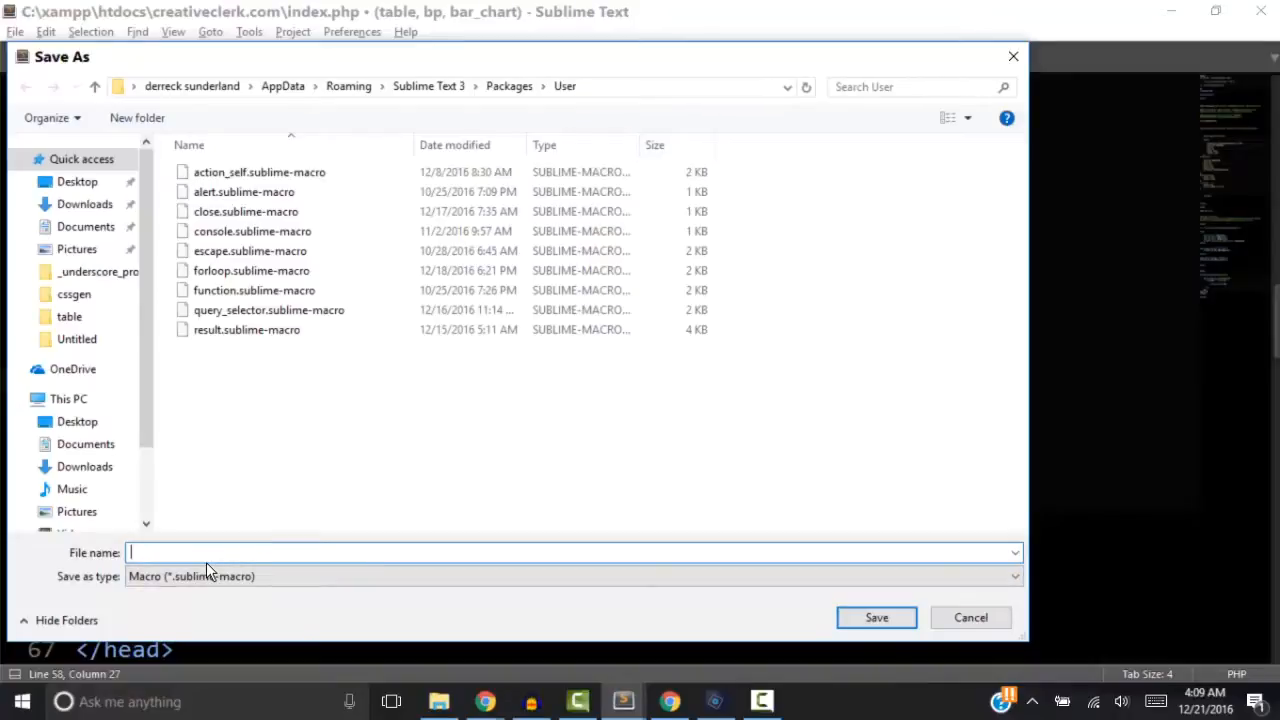
{"action": "type", "text": "border"}
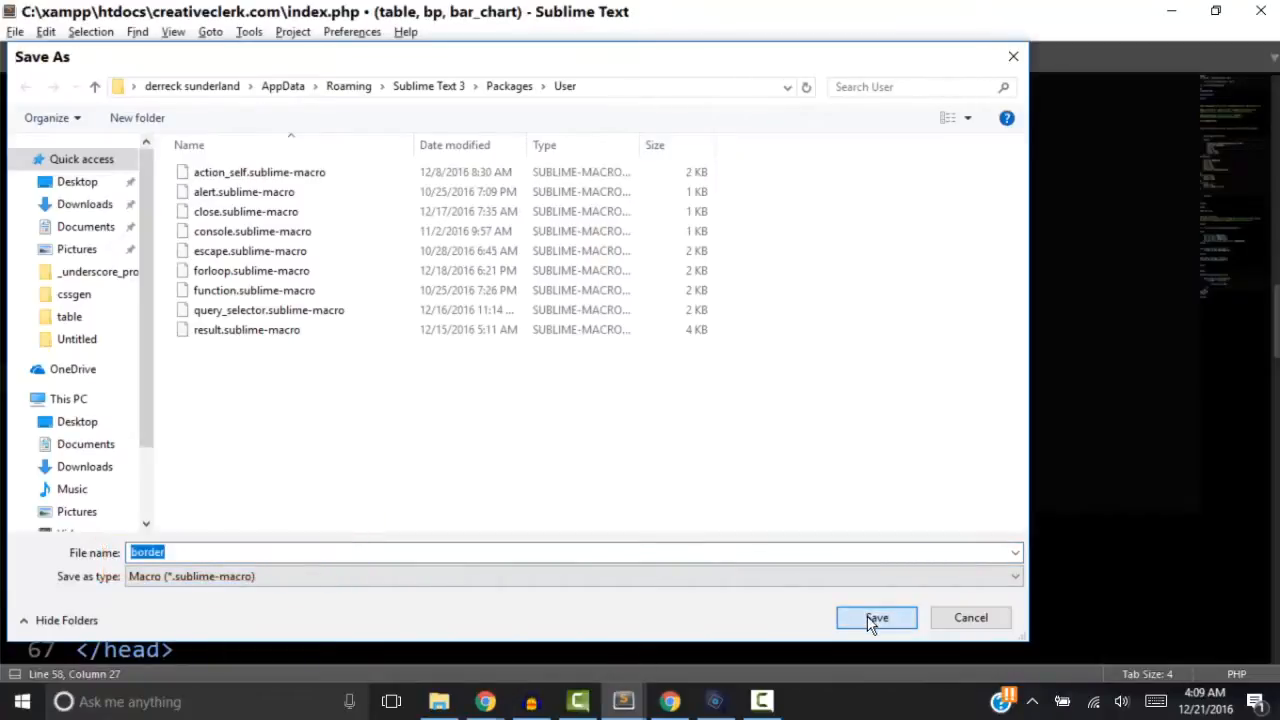
{"action": "left_click", "coordinate": [876, 617]}
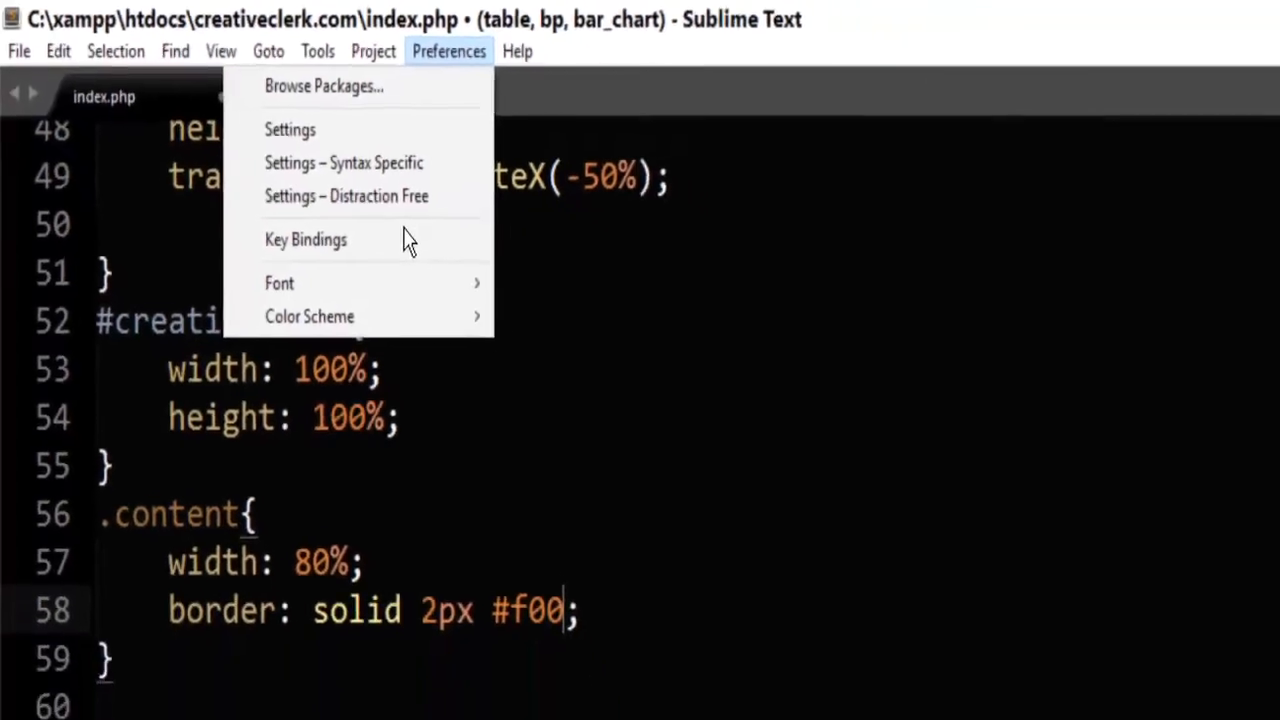
Step: View the user key bindings file with word wrap on and scroll to the existing macro shortcuts
{"action": "left_click", "coordinate": [306, 239]}
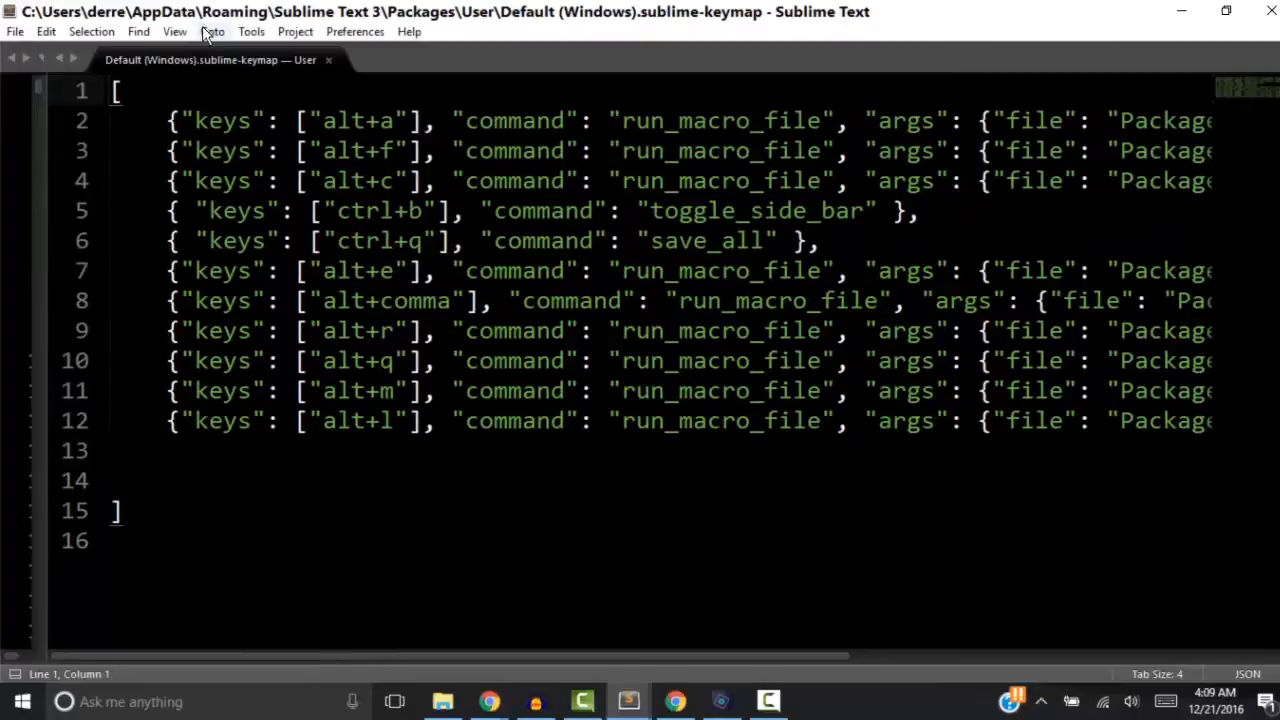
{"action": "left_click", "coordinate": [175, 31]}
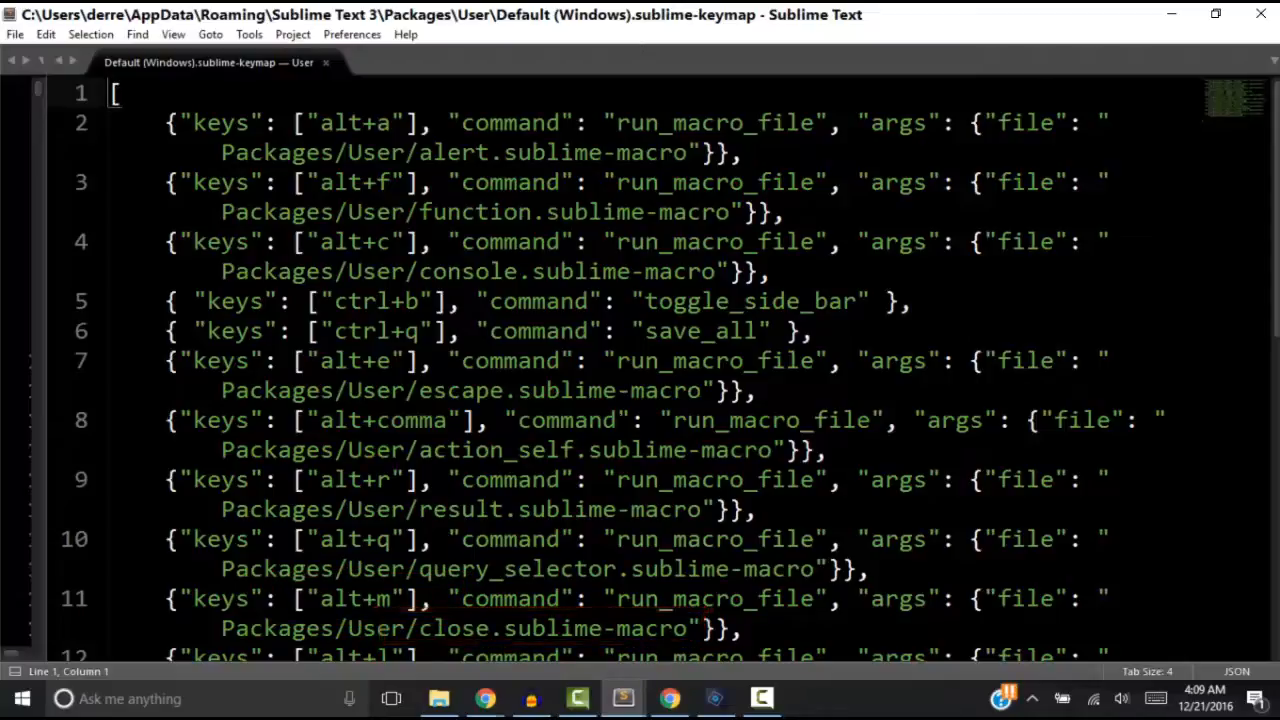
{"action": "scroll", "scroll_direction": "down", "scroll_amount": 3}
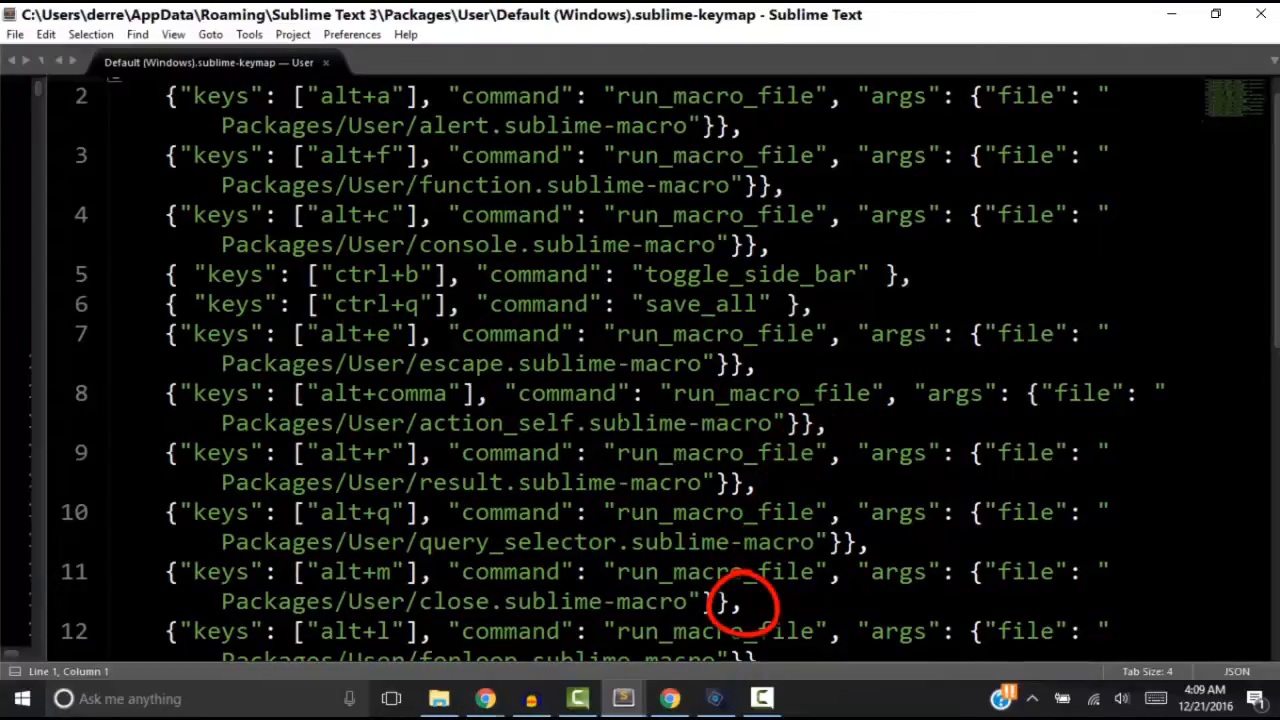
{"action": "scroll", "scroll_direction": "down", "scroll_amount": 3}
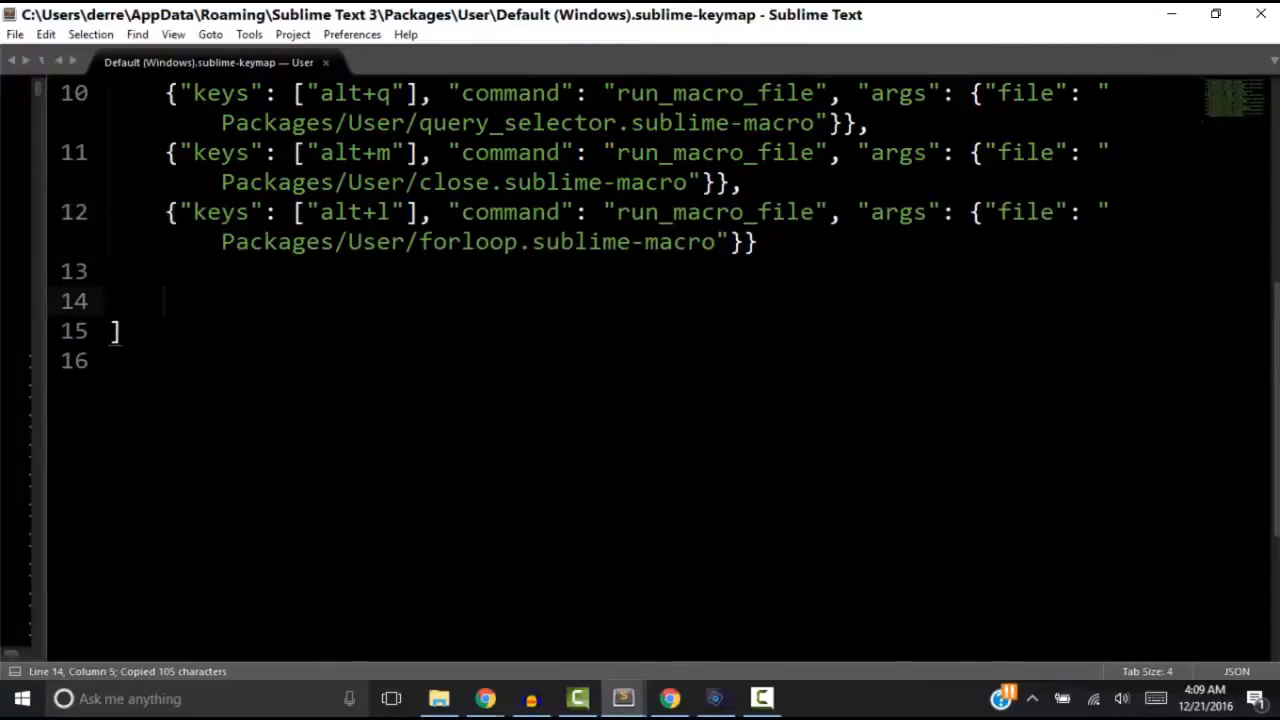
Step: Add a line 13 binding alt+b to border.sublime-macro, copied from the alt+l entry, and save
{"action": "left_click", "coordinate": [755, 241]}
{"action": "type", "text": ","}
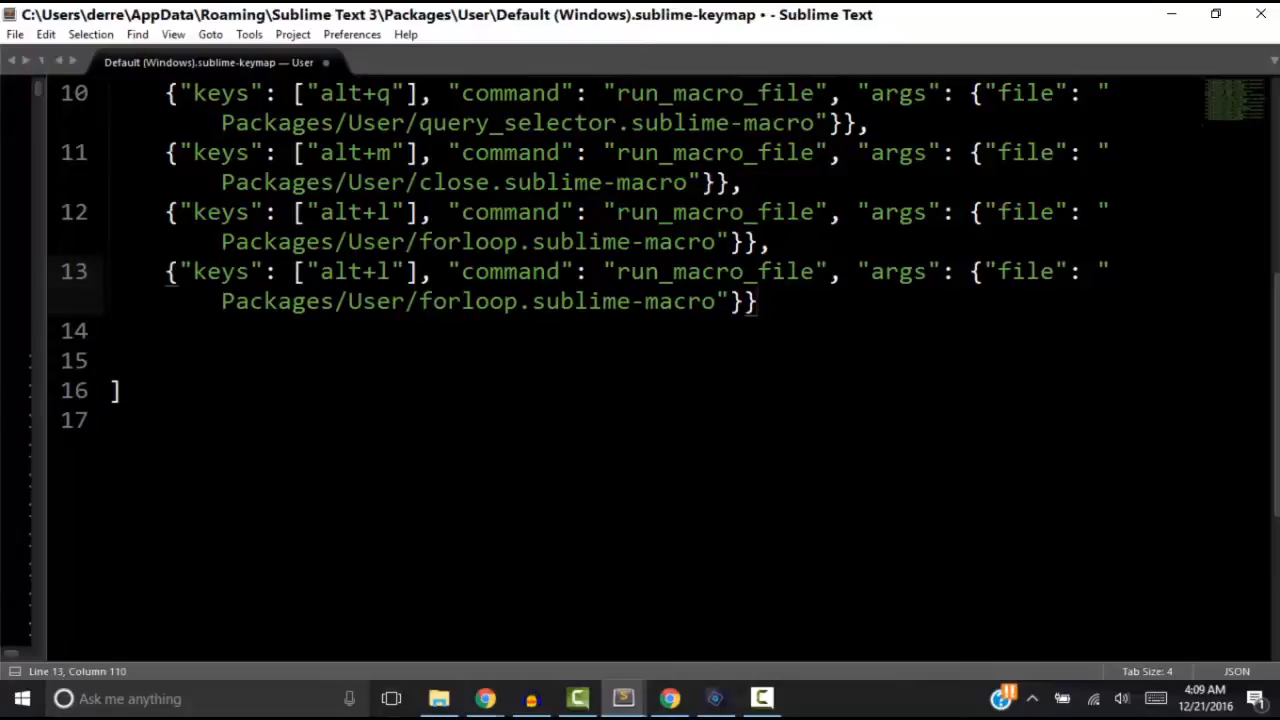
{"action": "double_click", "coordinate": [489, 301]}
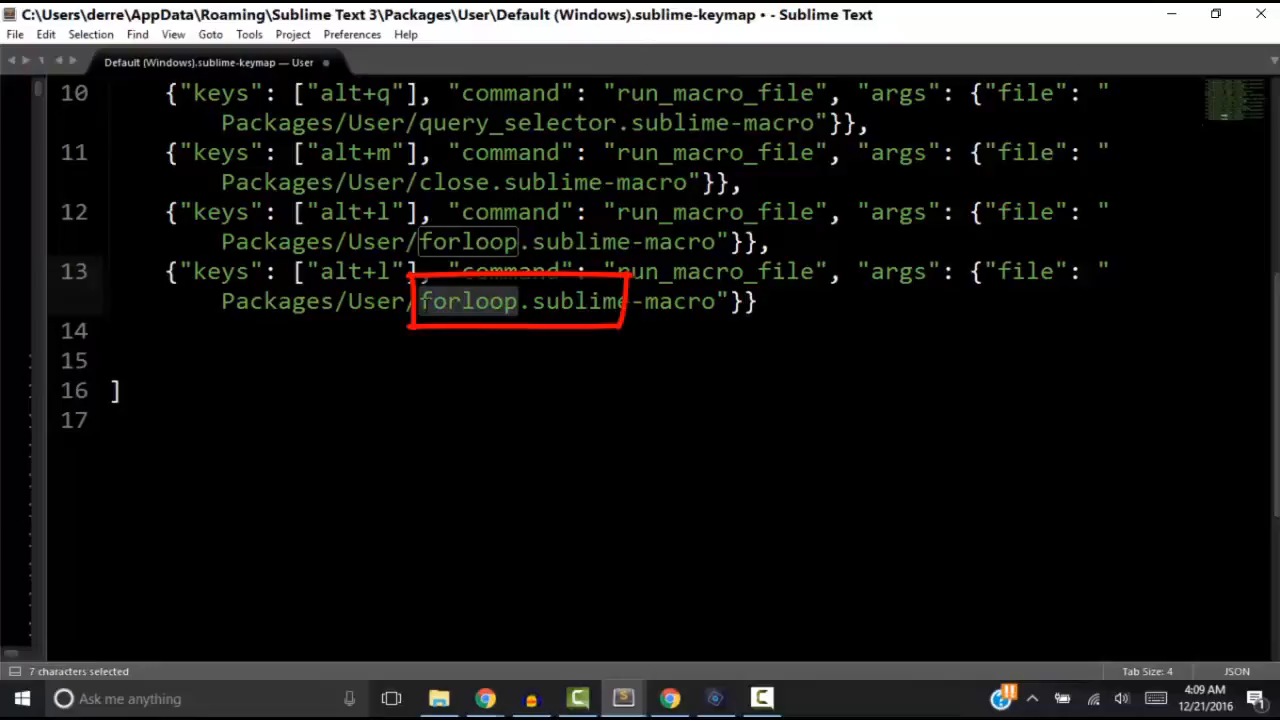
{"action": "type", "text": "border"}
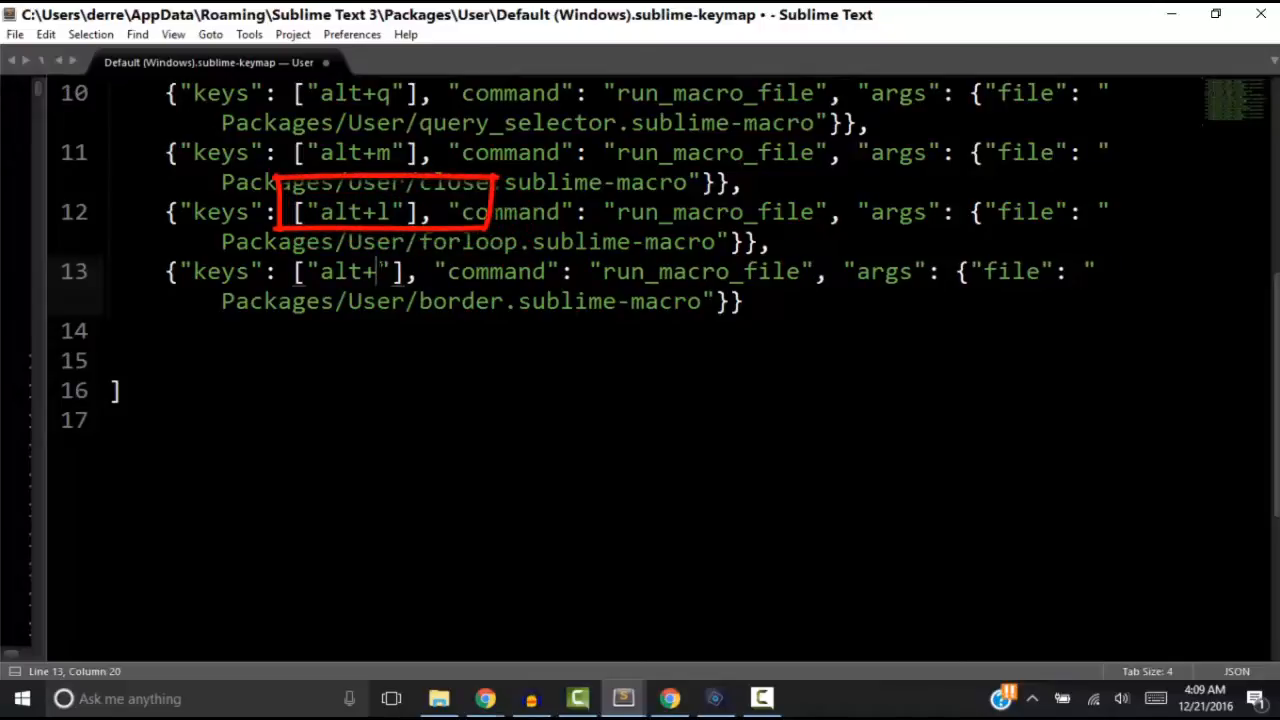
{"action": "type", "text": "b"}
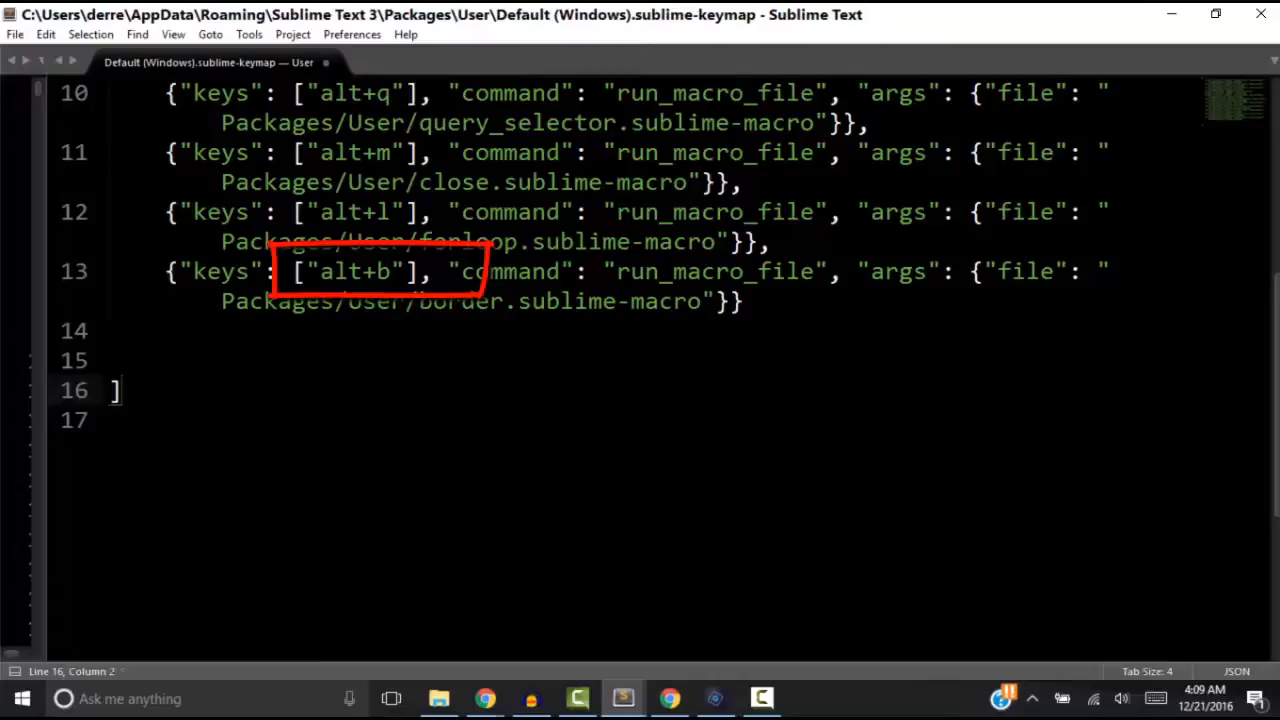
{"action": "key", "text": "ctrl+s"}
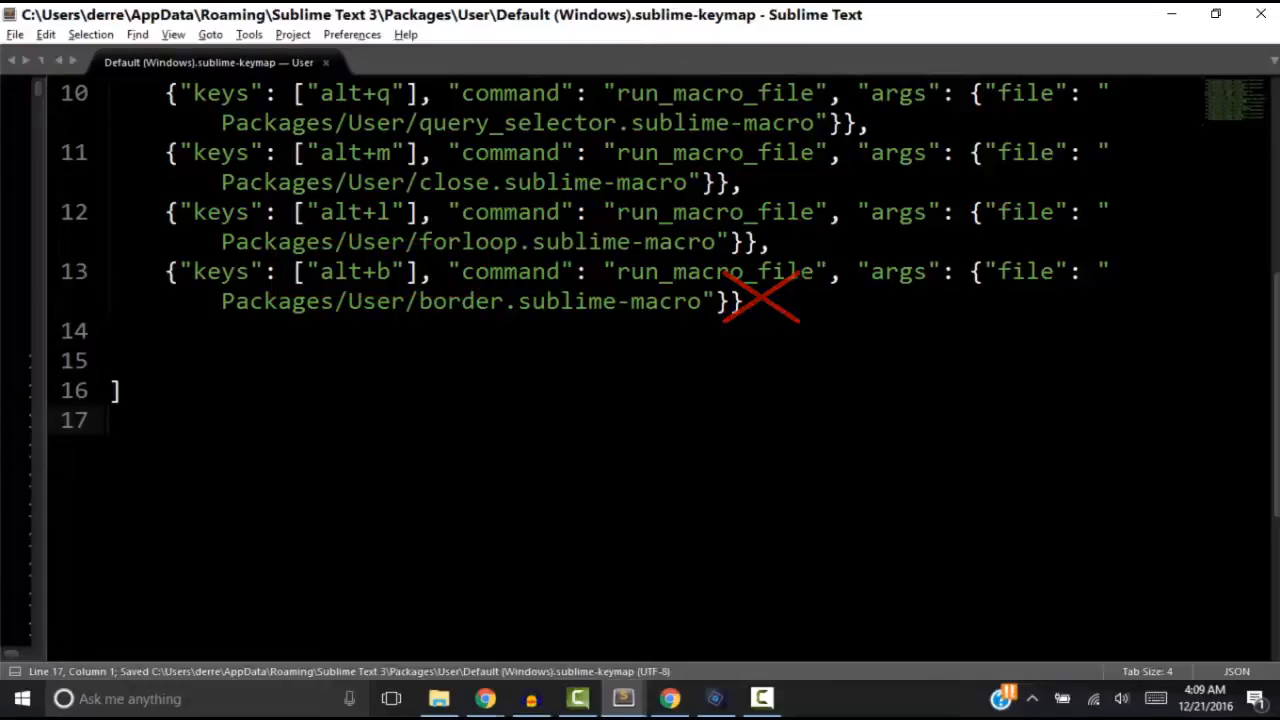
Step: Save the keymap and run Alt+B, inserting border: solid 2px #f00; on line 17
{"action": "key", "text": "ctrl+s"}
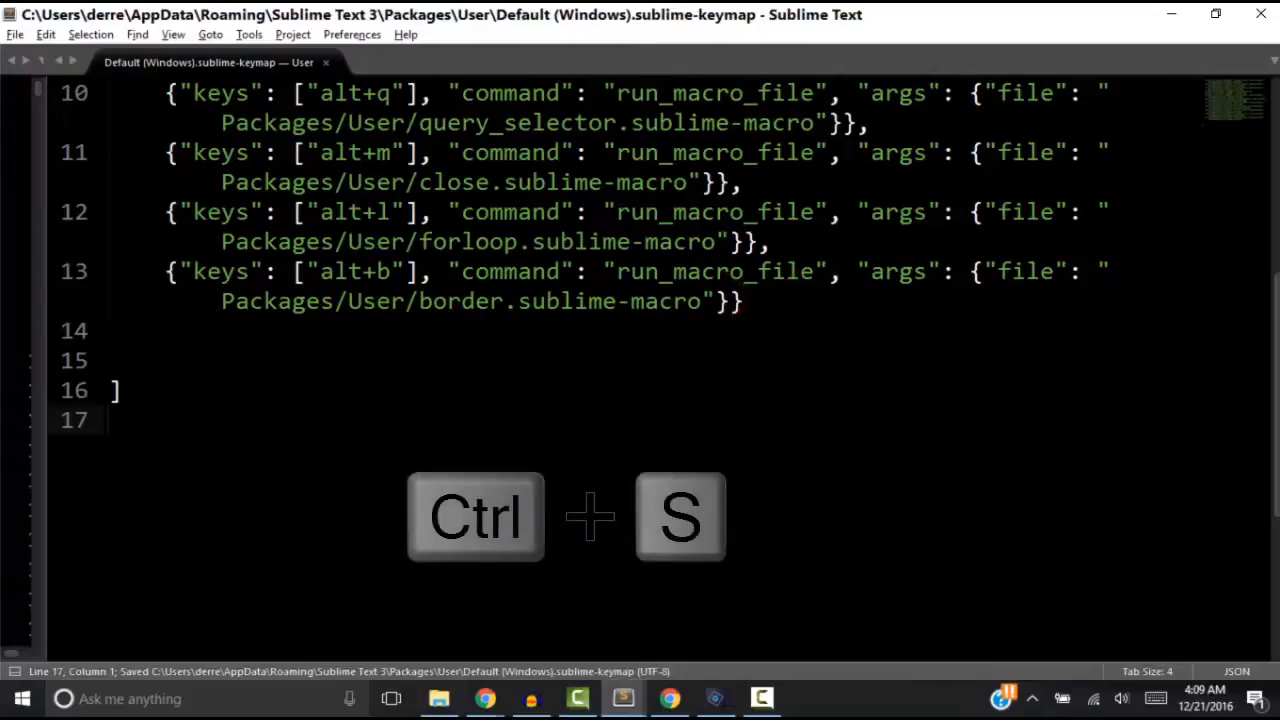
{"action": "key", "text": "alt+b"}
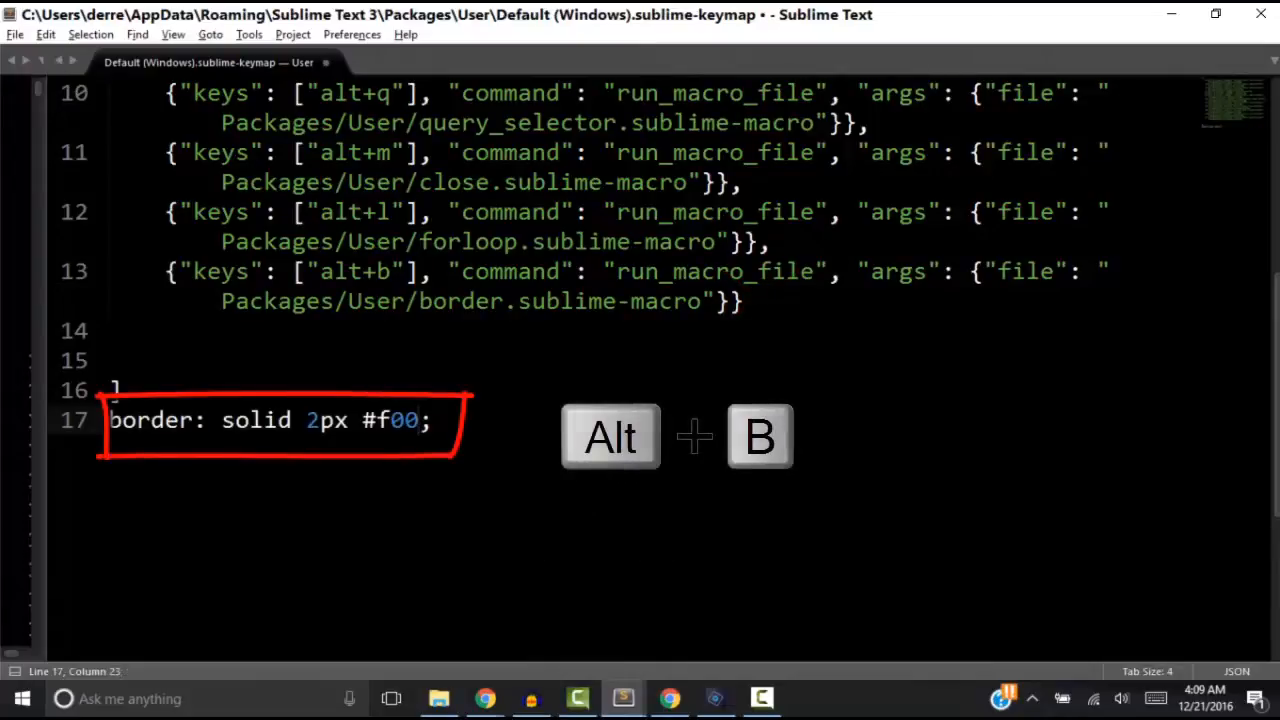